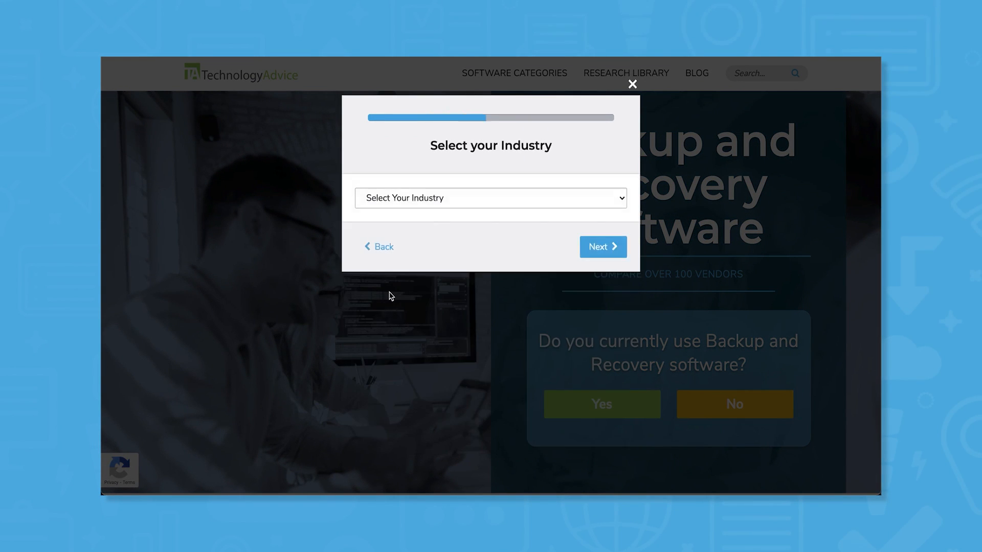
Choose Telecommunications as the industry in the questionnaire
click(491, 199)
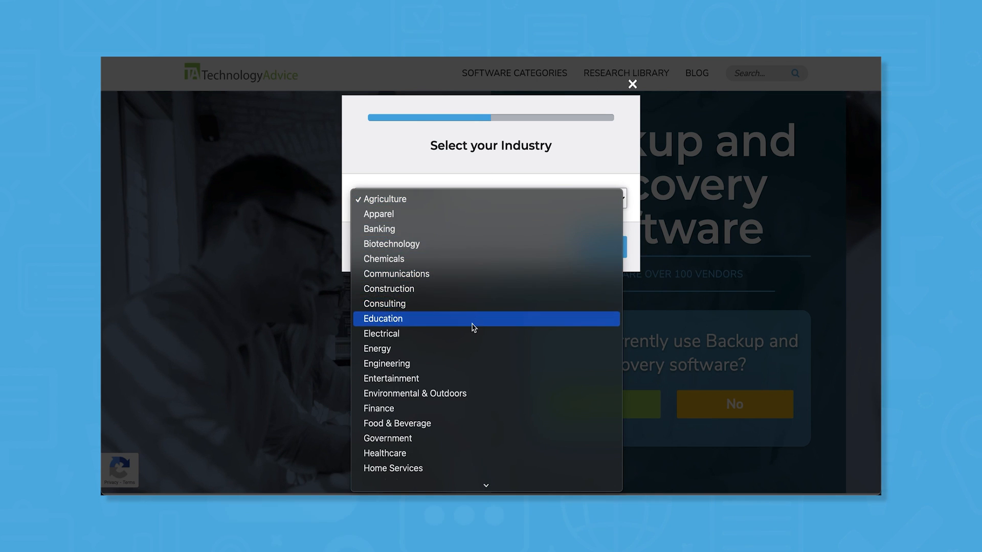
scroll(down, 3)
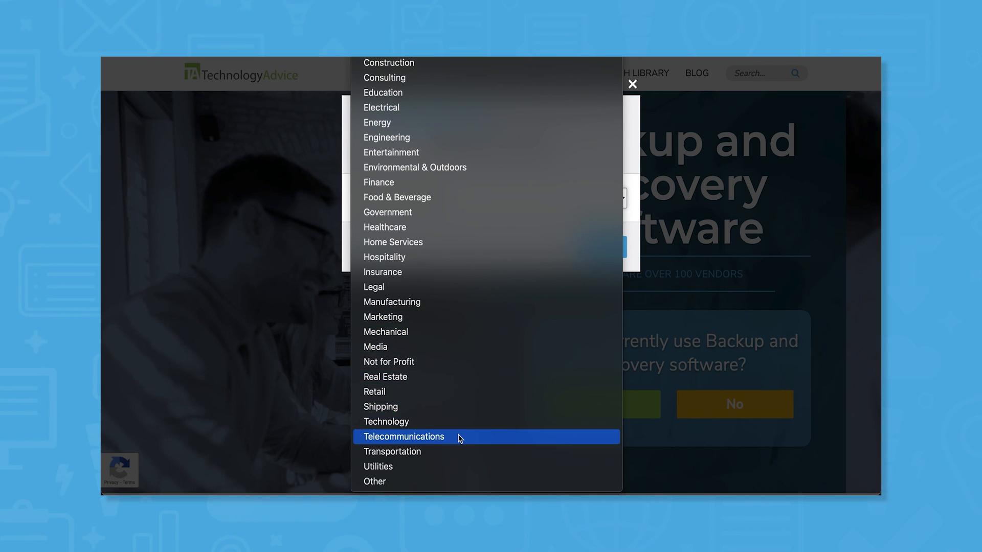
click(404, 436)
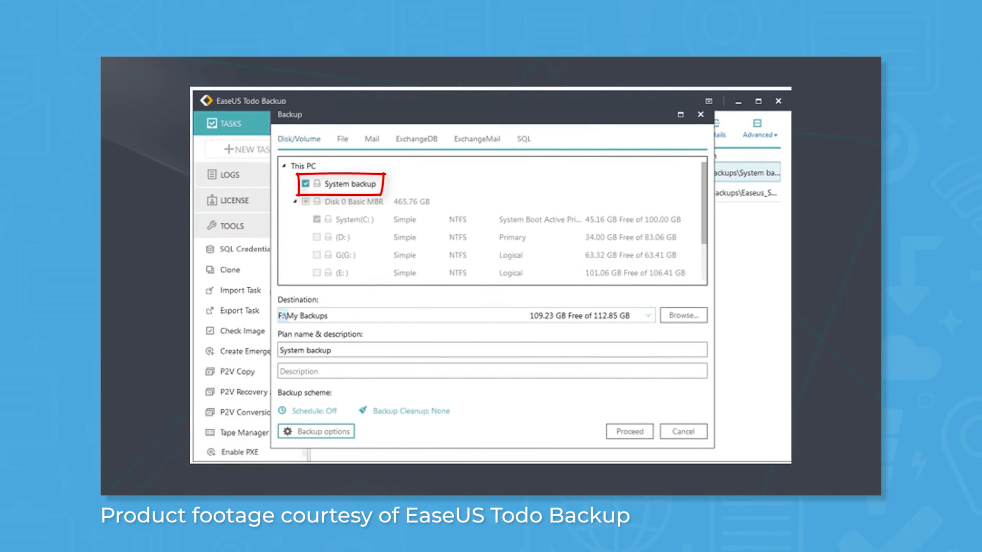
Close the system backup setup and return to the empty task list
click(630, 430)
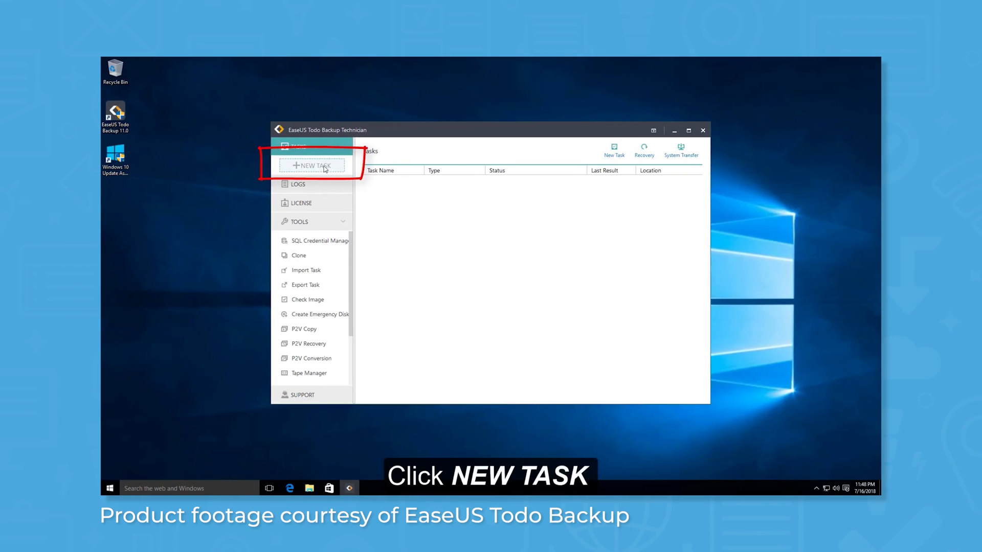
click(311, 166)
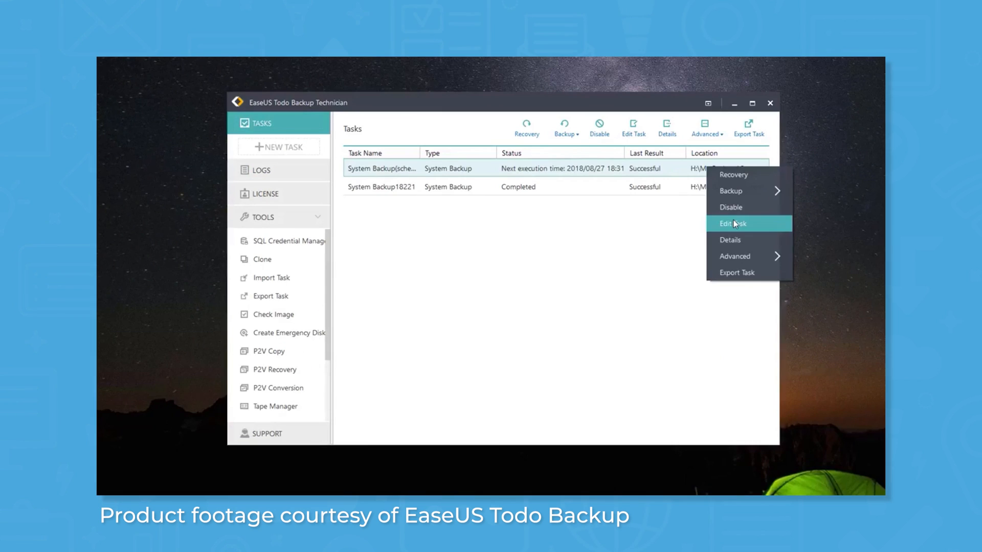
click(732, 223)
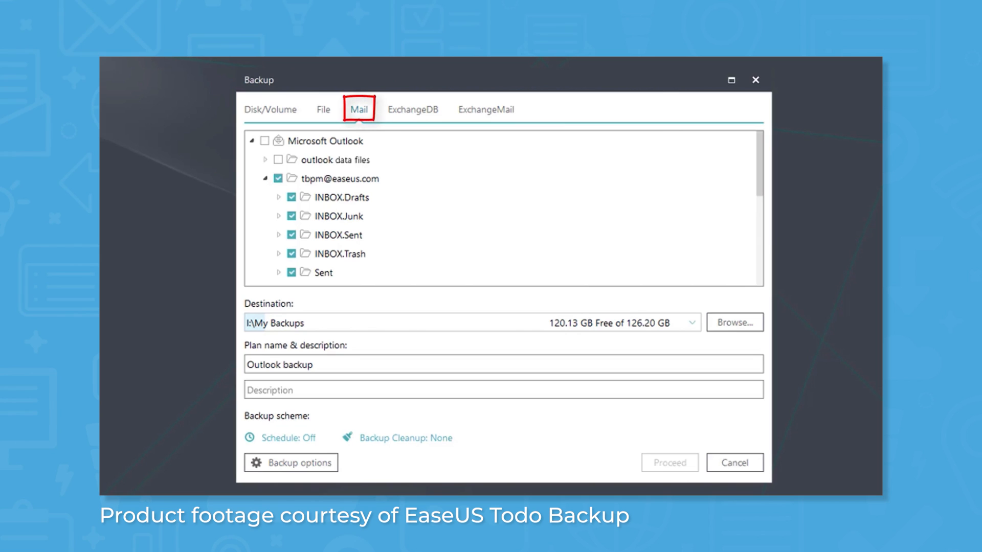
click(580, 147)
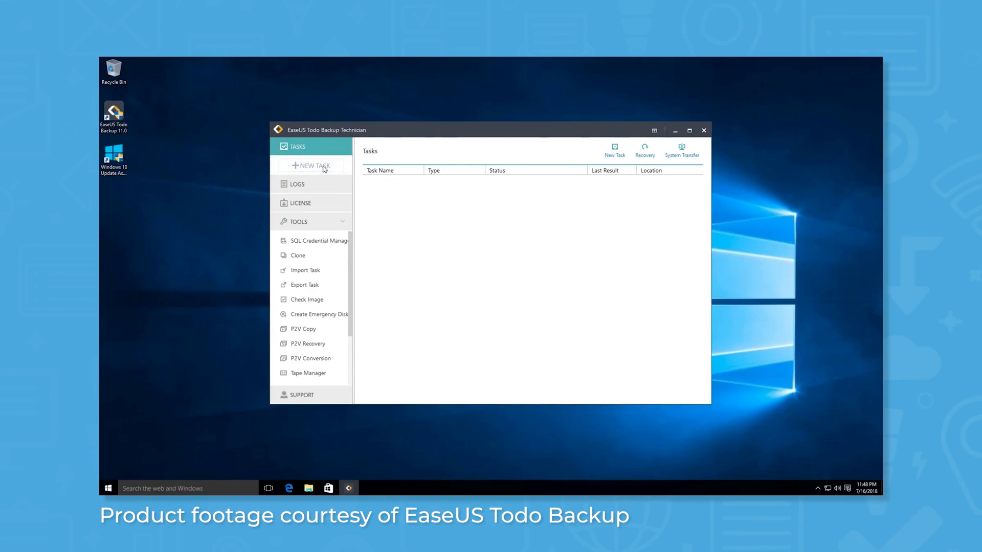
Start a new task backing up the system, with its image destination chosen via Browse
click(311, 166)
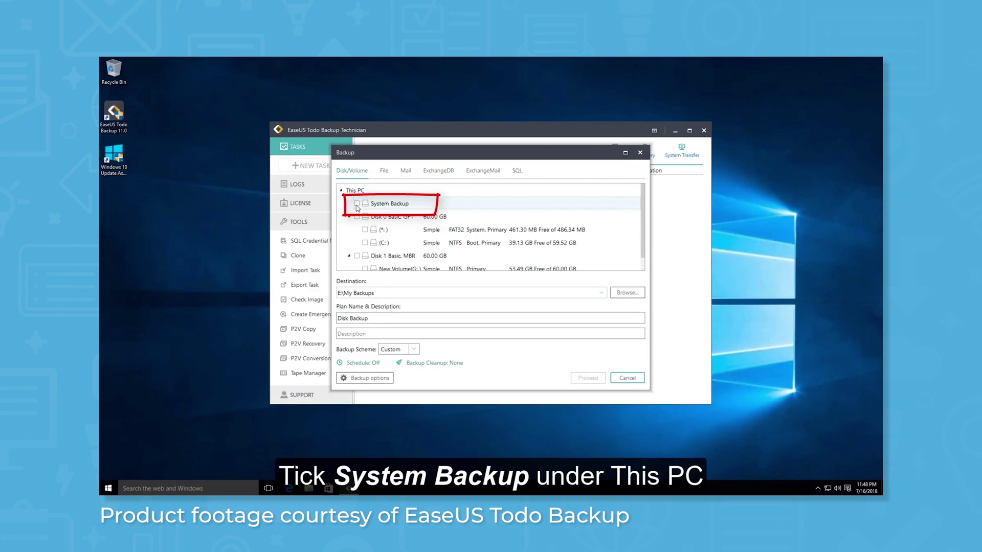
click(356, 204)
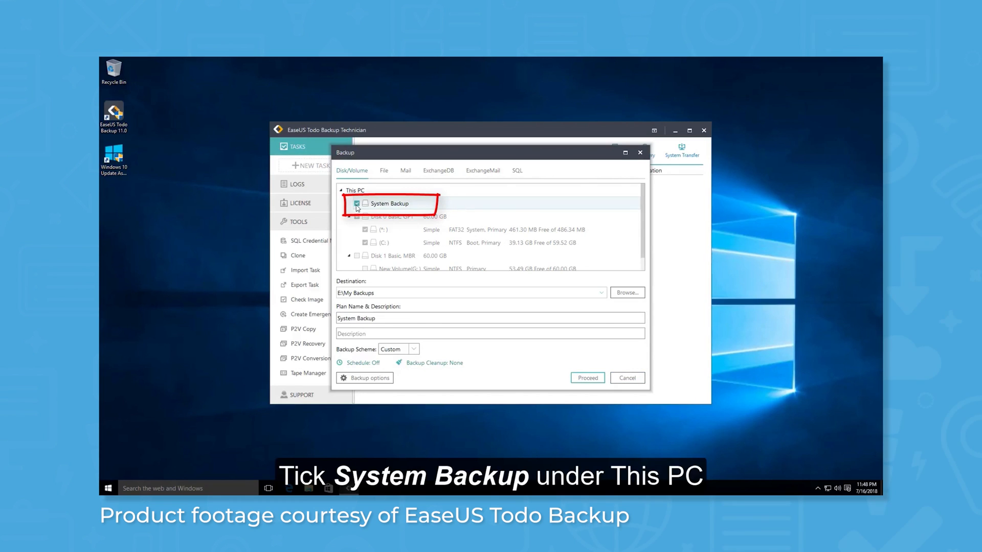
click(356, 203)
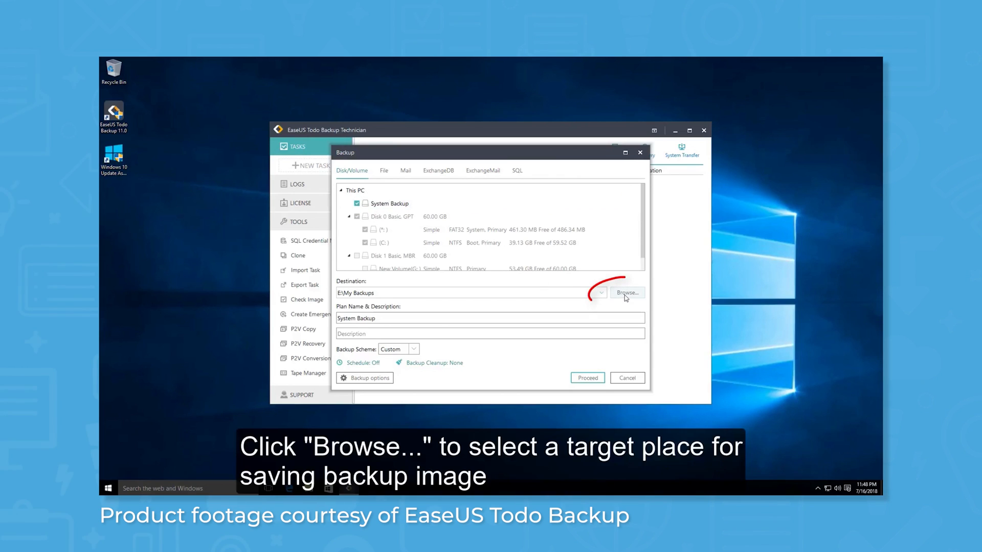
click(627, 292)
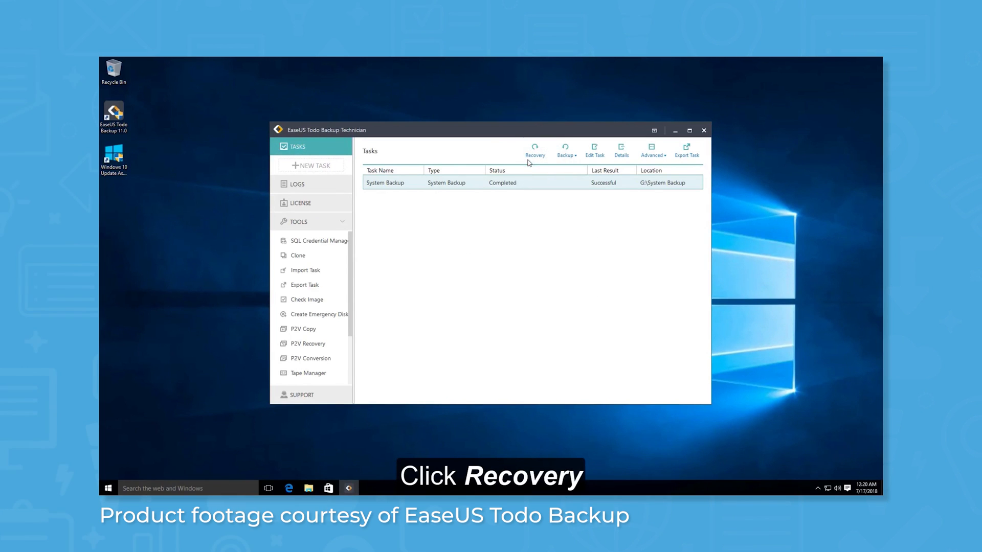
Start Recovery from the completed System Backup task
click(534, 149)
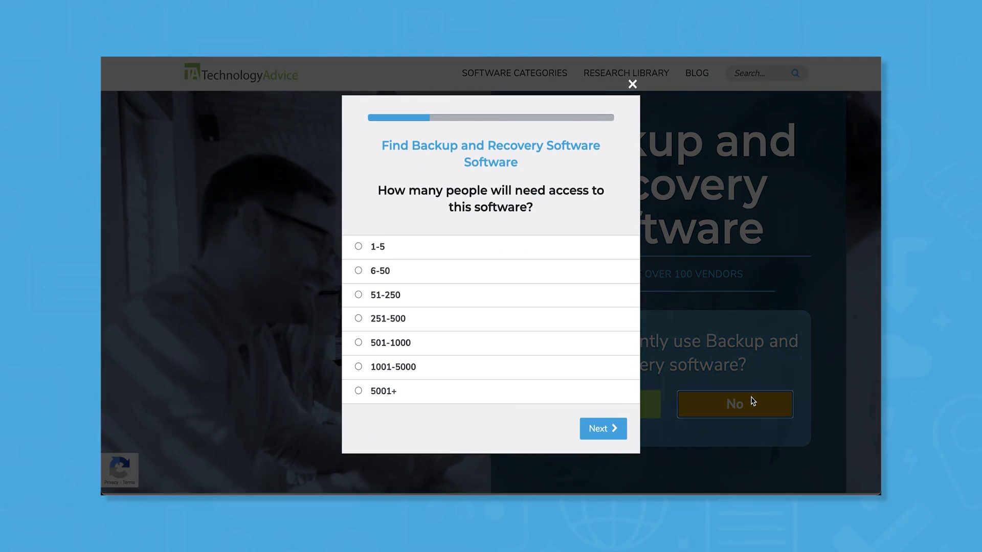
Answer Telecommunications as the industry and continue to the needed-features question
click(603, 429)
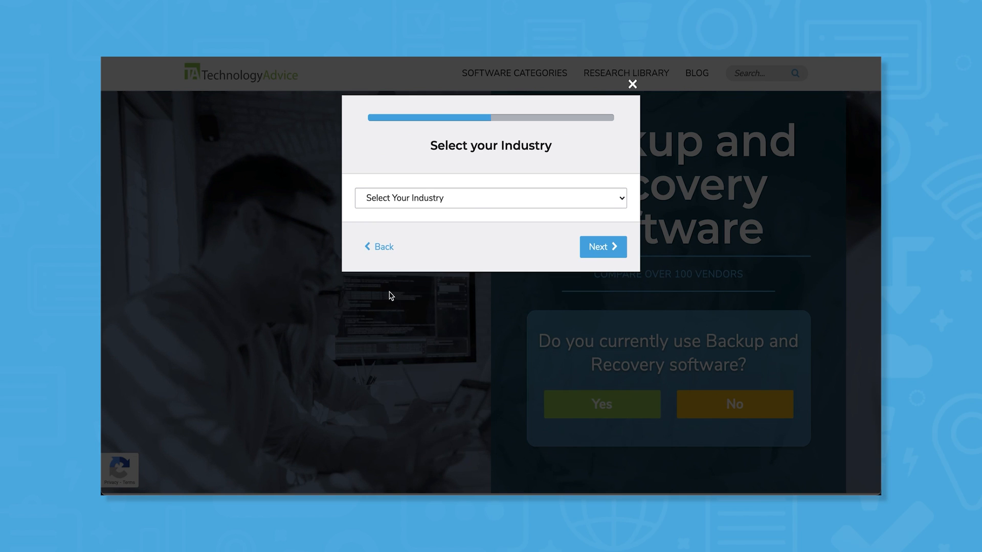
click(491, 198)
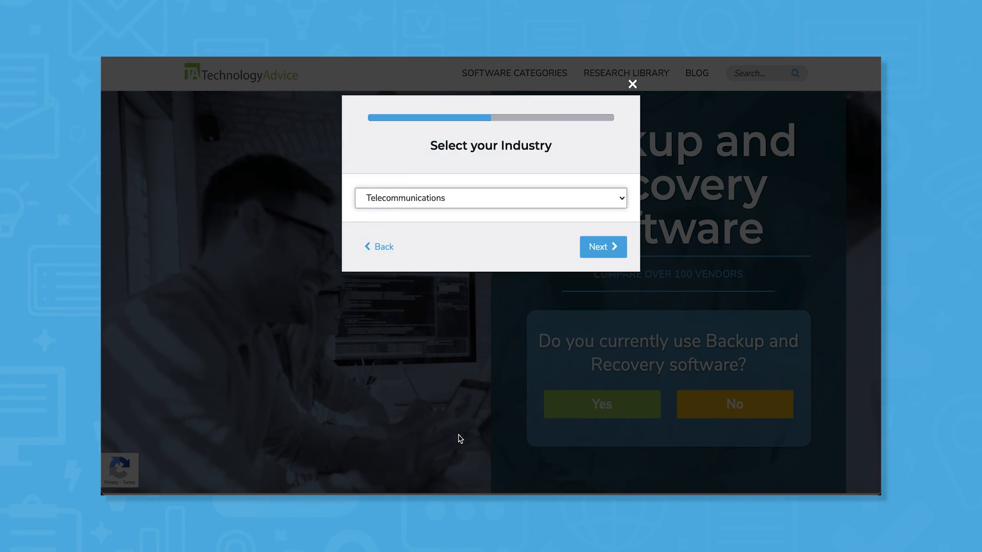
click(603, 246)
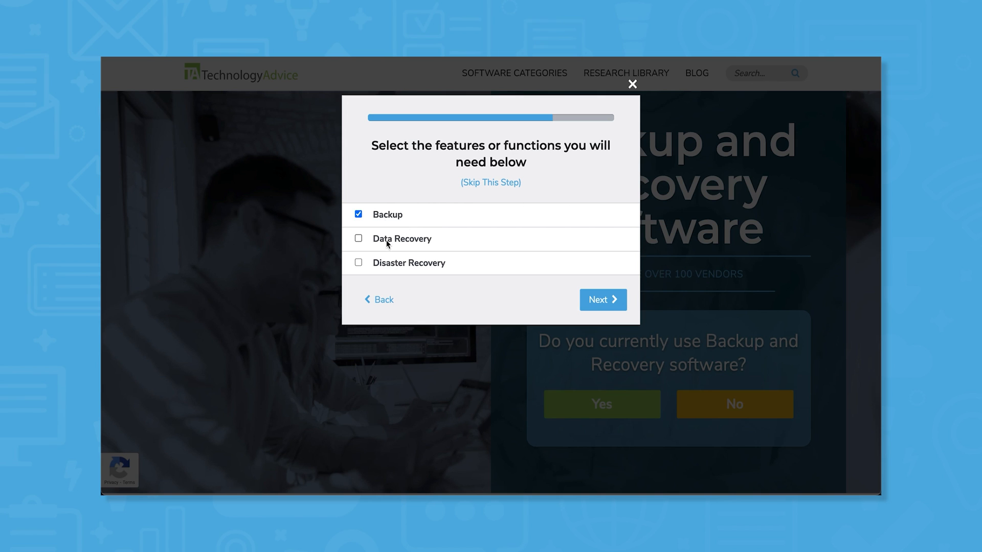